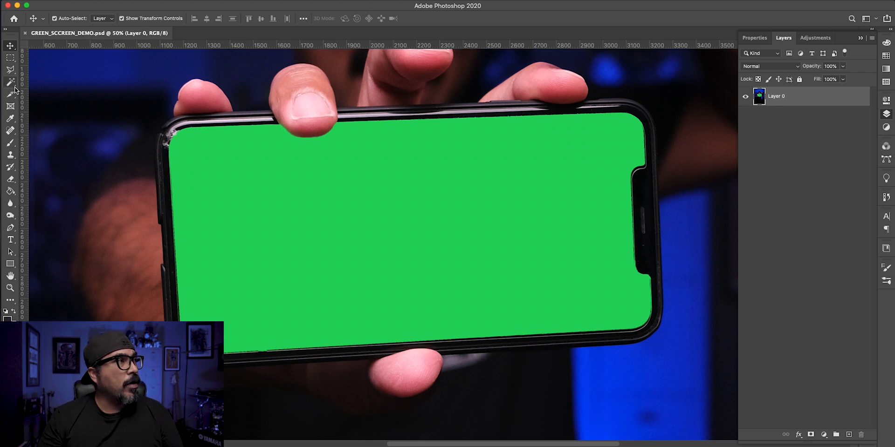
# Select the green phone screen with the Magic Wand at tolerance 35 and delete it
pyautogui.click(10, 82)
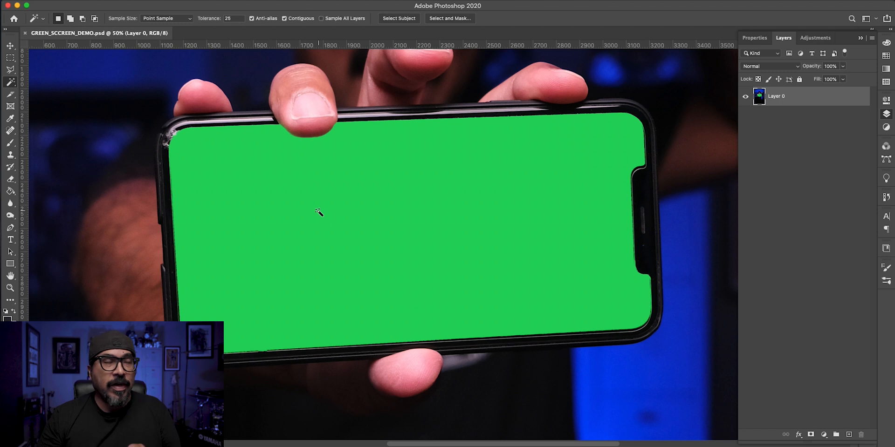
pyautogui.click(318, 214)
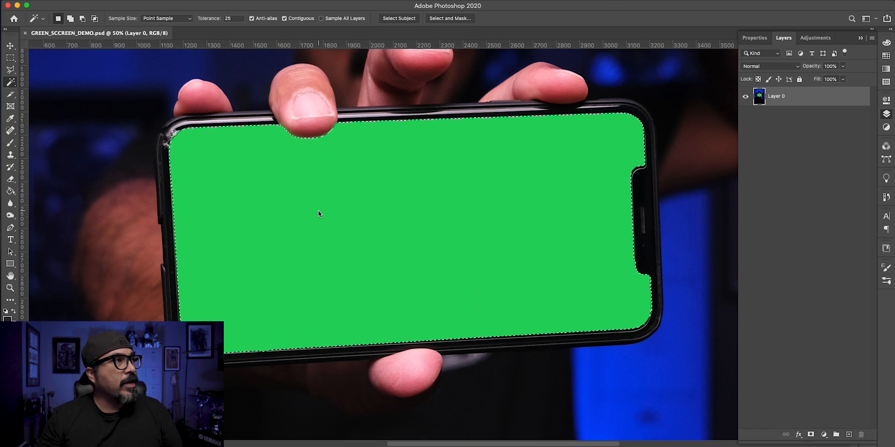
pyautogui.tripleClick(232, 18)
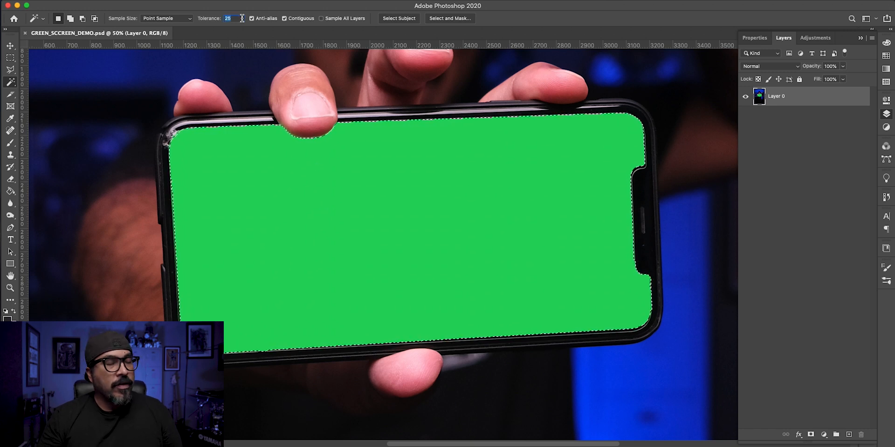
pyautogui.moveTo(231, 18)
pyautogui.write('35')
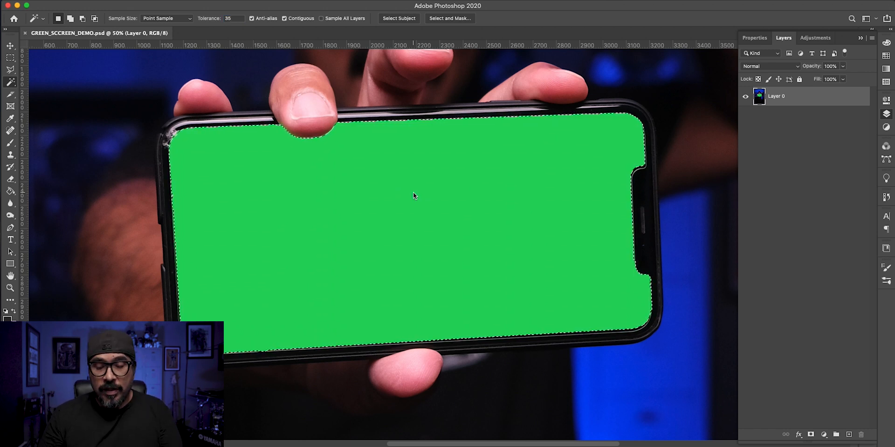
pyautogui.press('Delete')
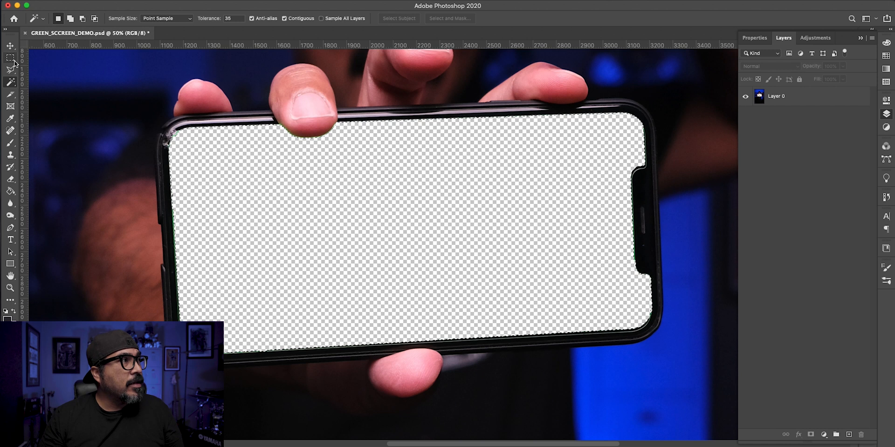
pyautogui.click(9, 56)
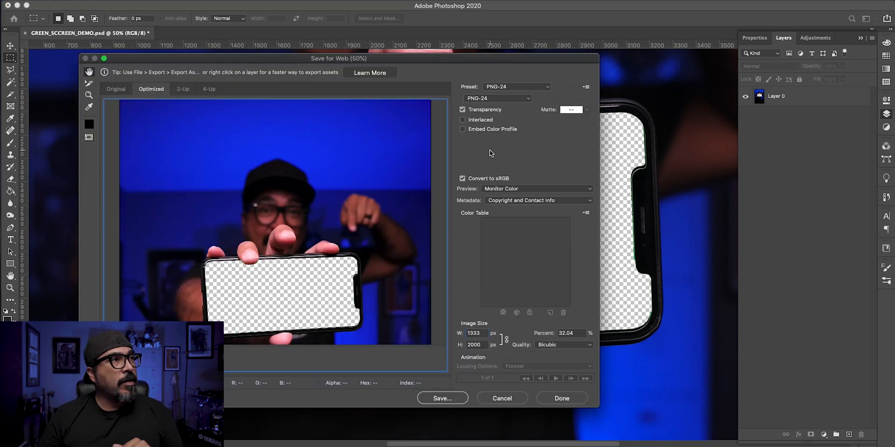
pyautogui.moveTo(477, 115)
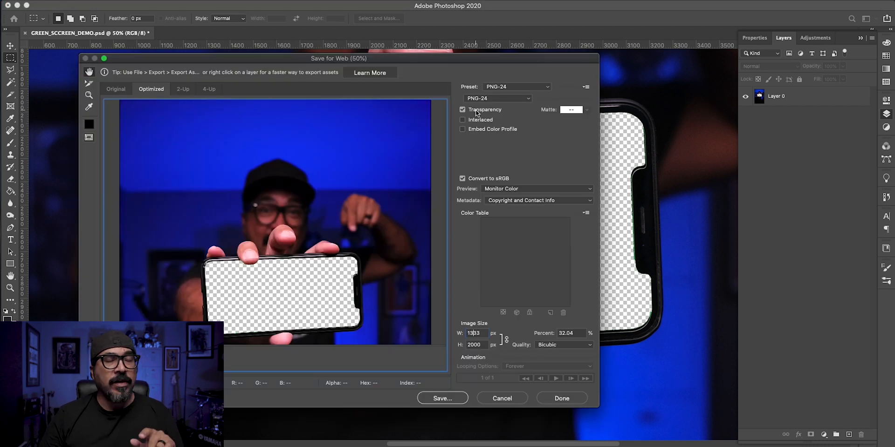
pyautogui.moveTo(462, 110)
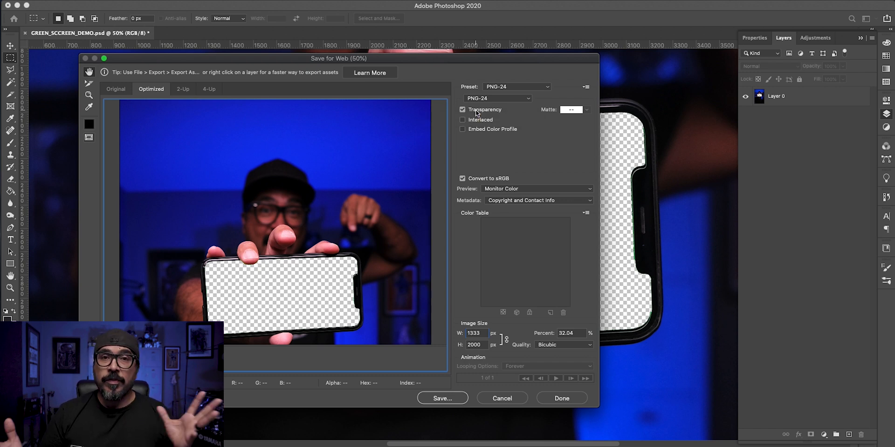
pyautogui.moveTo(482, 417)
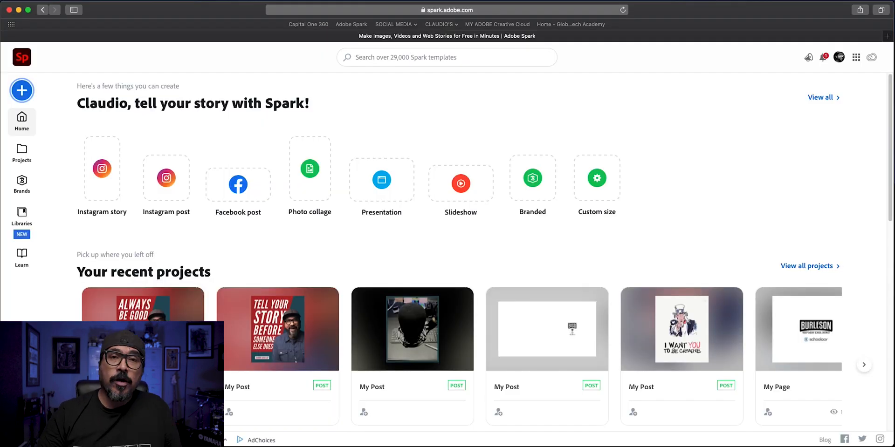
pyautogui.moveTo(21, 91)
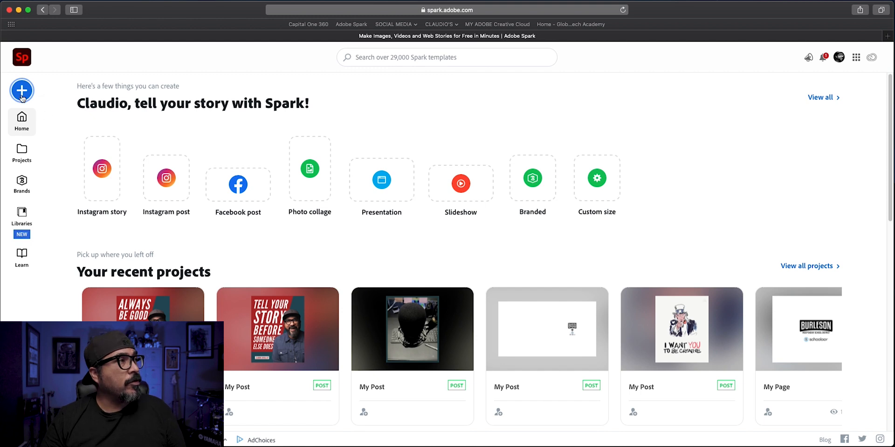
pyautogui.moveTo(37, 253)
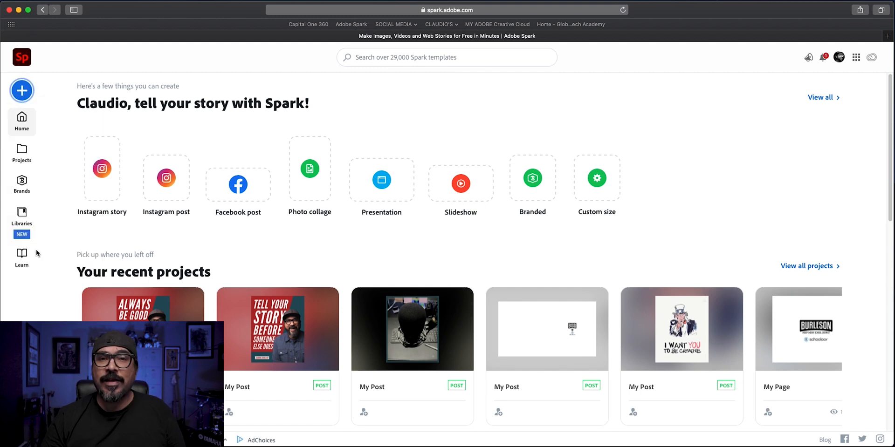
# Start a new project at Instagram Portrait size
pyautogui.click(21, 89)
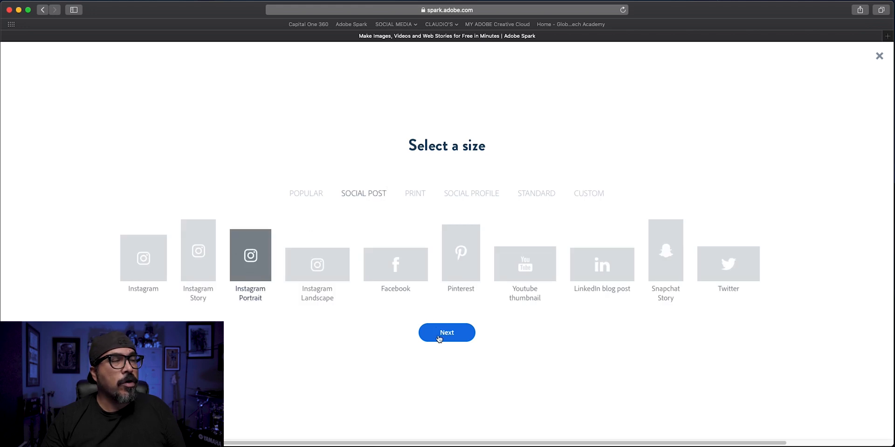
pyautogui.click(446, 333)
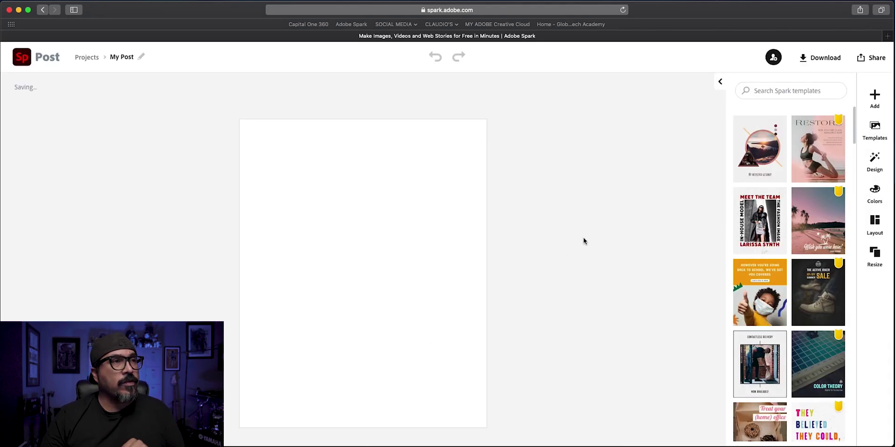
pyautogui.moveTo(694, 162)
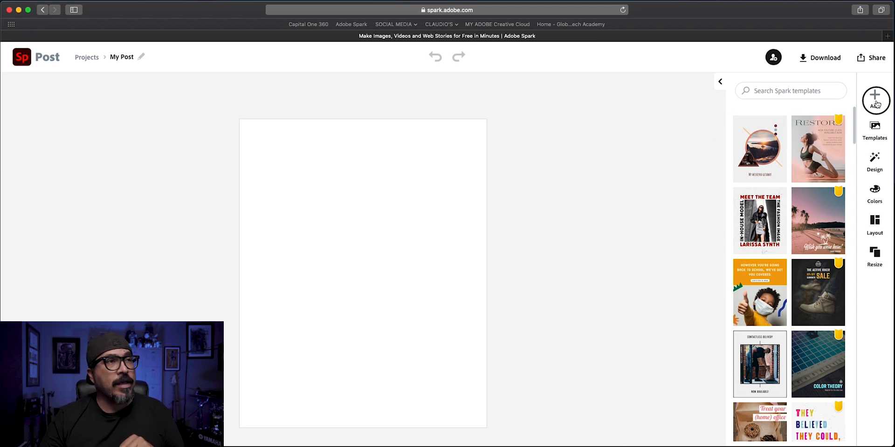
# Upload GREEN_SCCREEN_DEMO.png as a freely movable photo and enlarge it to fill the canvas
pyautogui.click(874, 97)
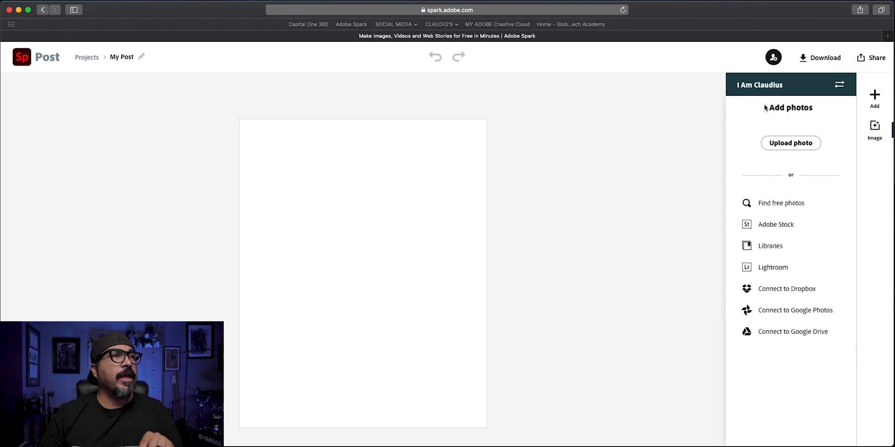
pyautogui.moveTo(790, 142)
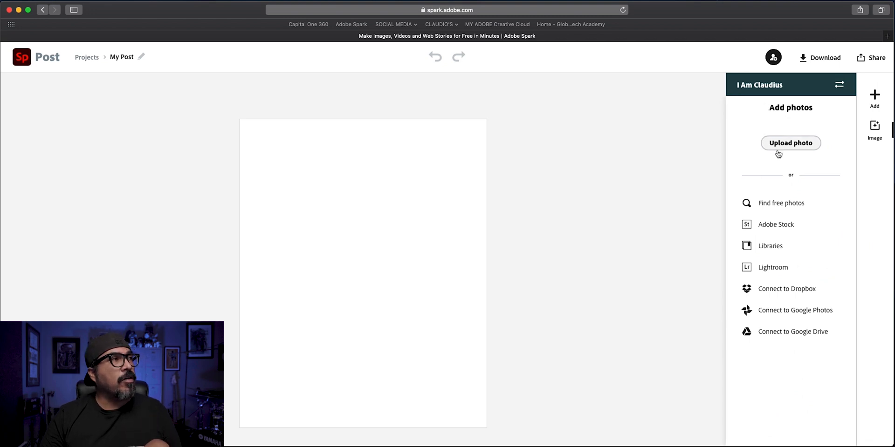
pyautogui.click(791, 143)
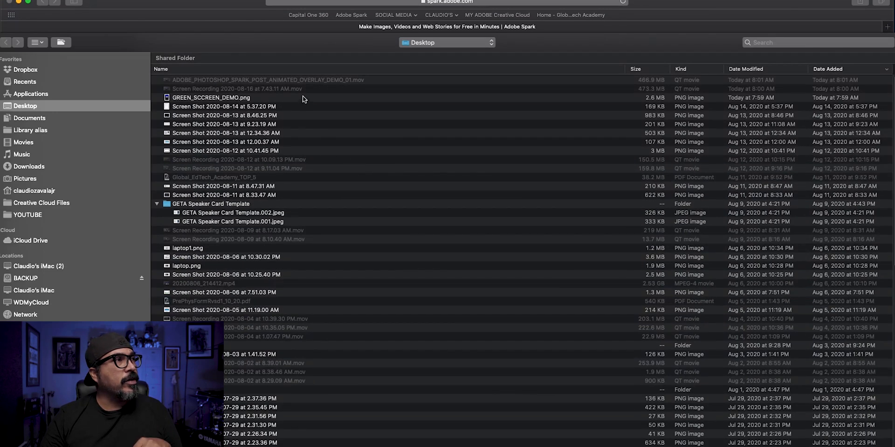
pyautogui.click(210, 97)
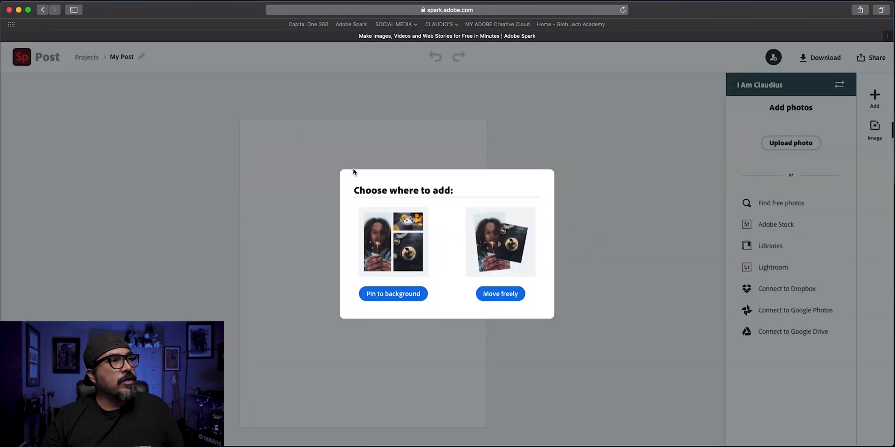
pyautogui.moveTo(500, 294)
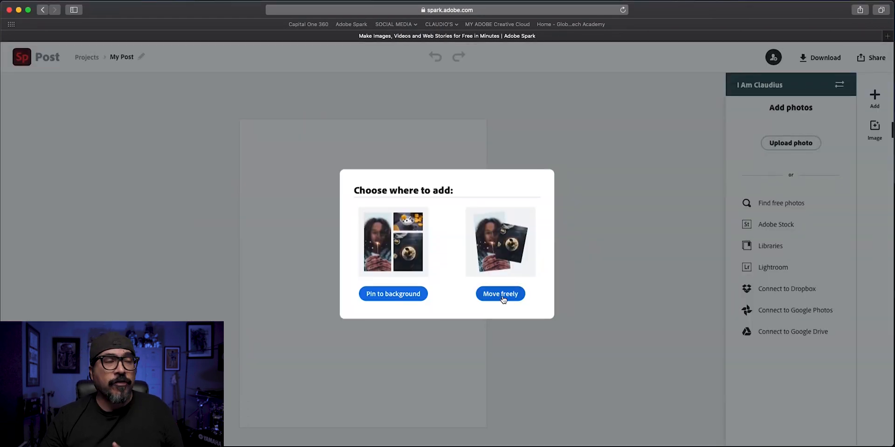
pyautogui.click(500, 294)
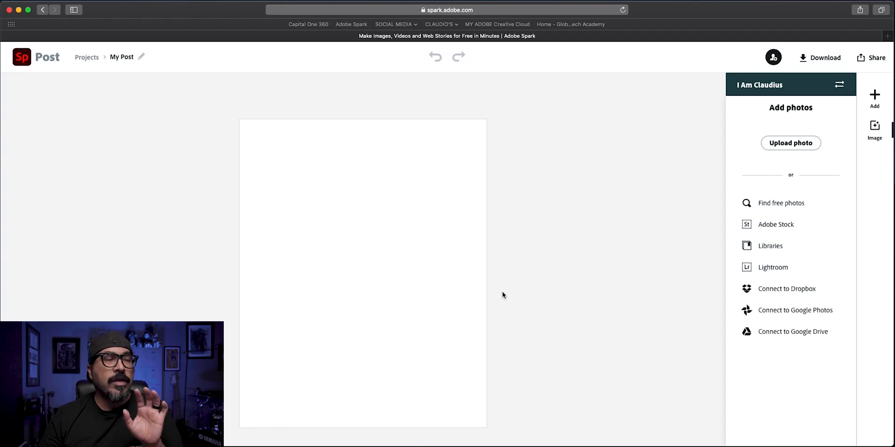
pyautogui.moveTo(488, 301)
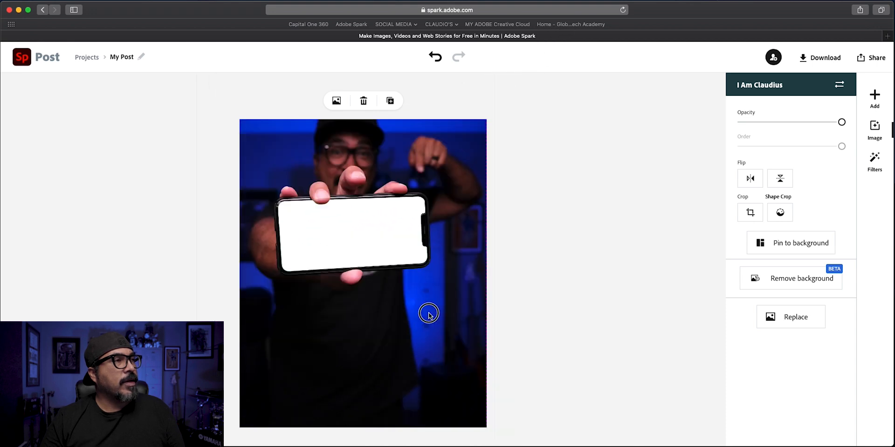
pyautogui.moveTo(429, 314); pyautogui.dragTo(439, 316)
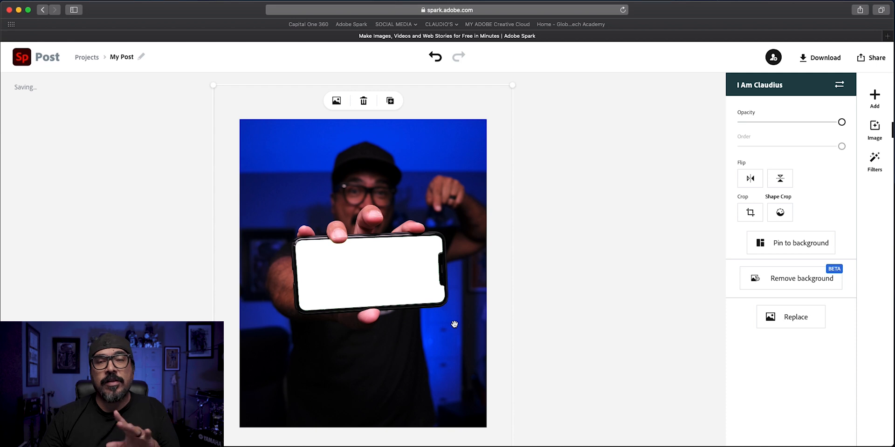
pyautogui.click(874, 129)
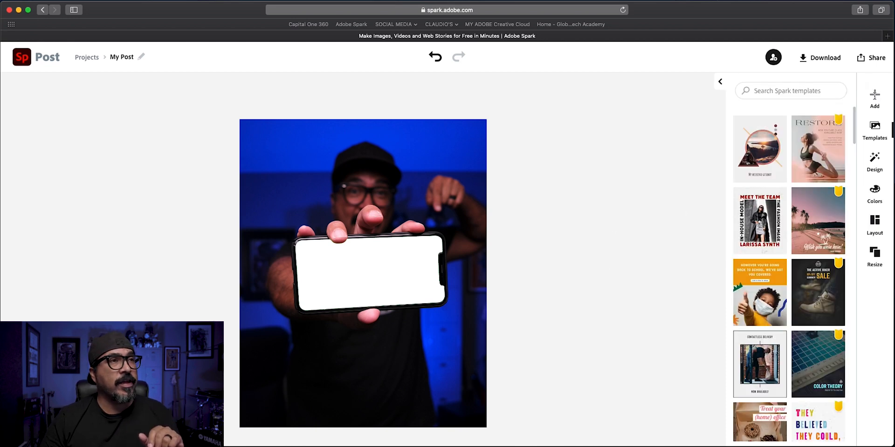
# Add a 'THIS IS COOL!' text block and drag it up to the photo's centre
pyautogui.click(874, 130)
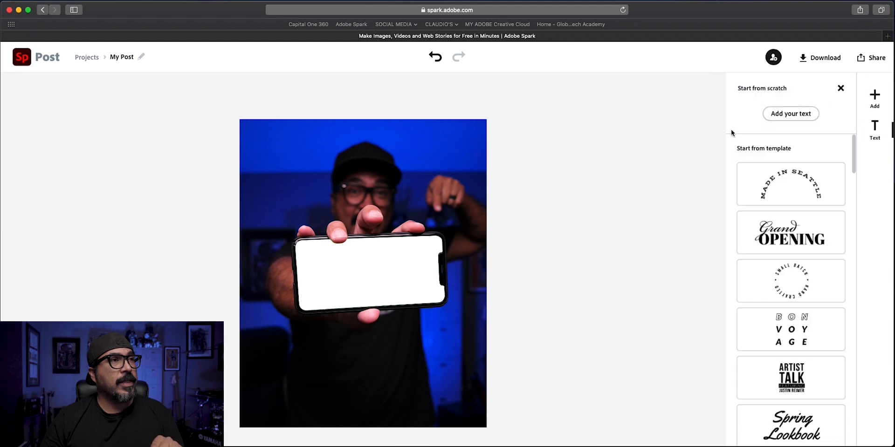
pyautogui.click(790, 114)
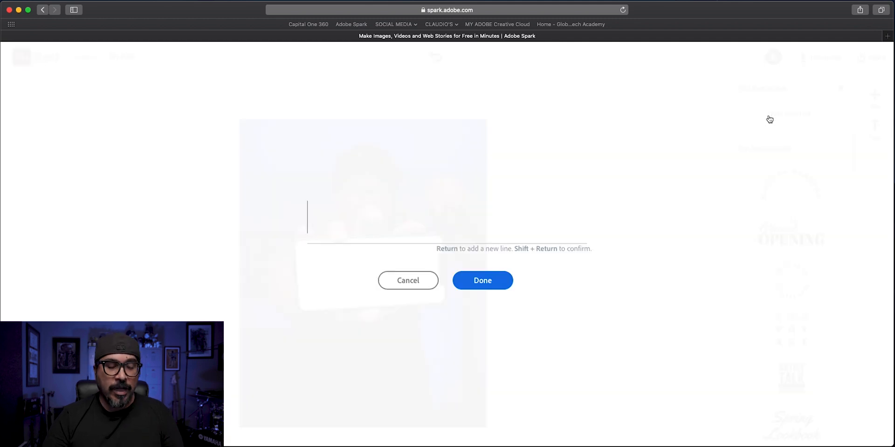
pyautogui.write('THIS')
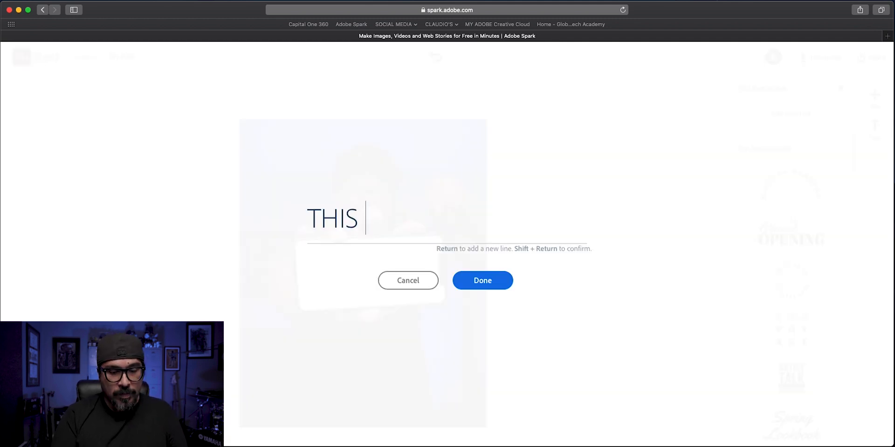
pyautogui.write('IS COOL')
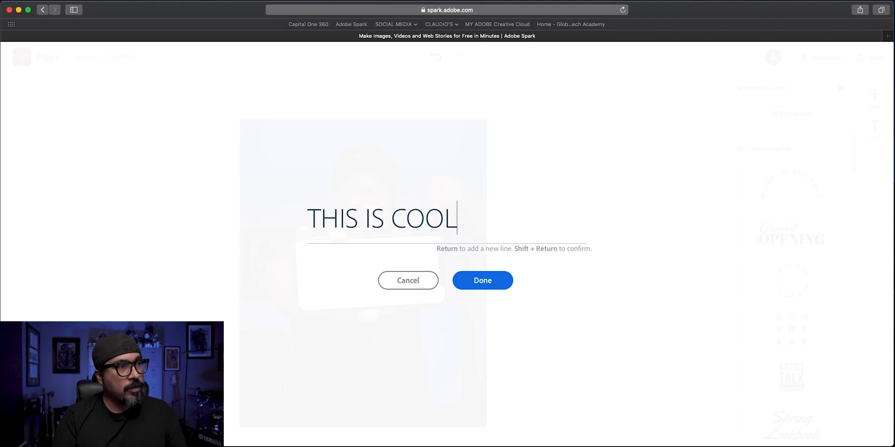
pyautogui.write('!')
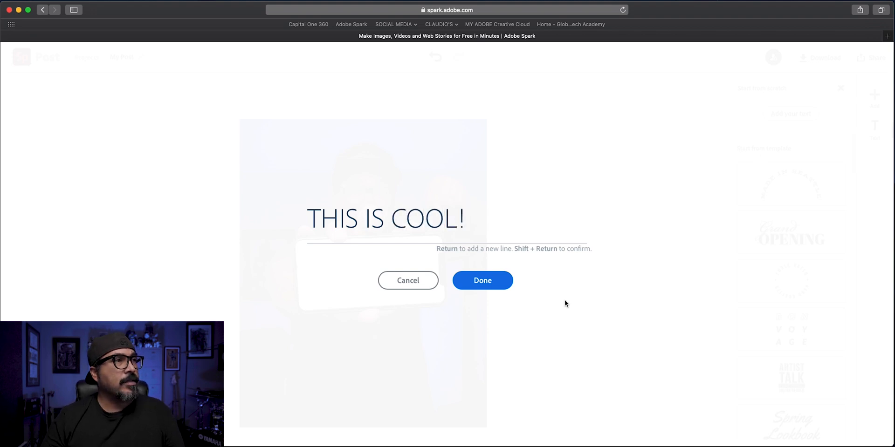
pyautogui.click(482, 280)
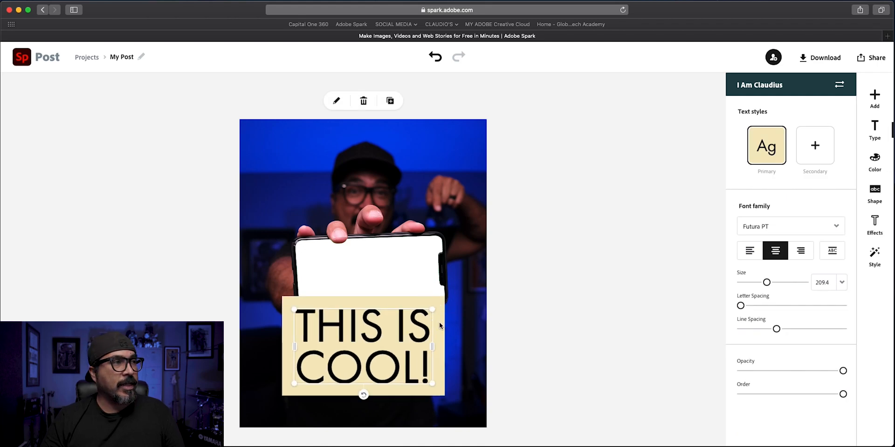
pyautogui.moveTo(363, 348); pyautogui.dragTo(368, 271)
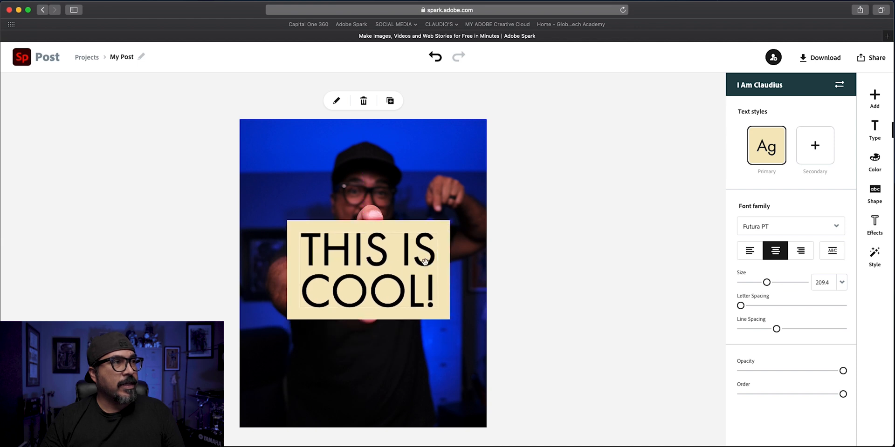
# Try the dark teal palette and its swaps, then apply white text on dark teal
pyautogui.click(368, 269)
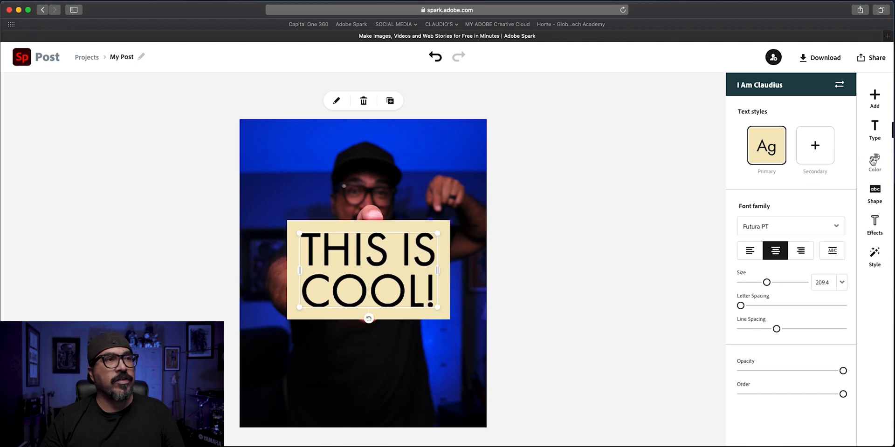
pyautogui.click(874, 163)
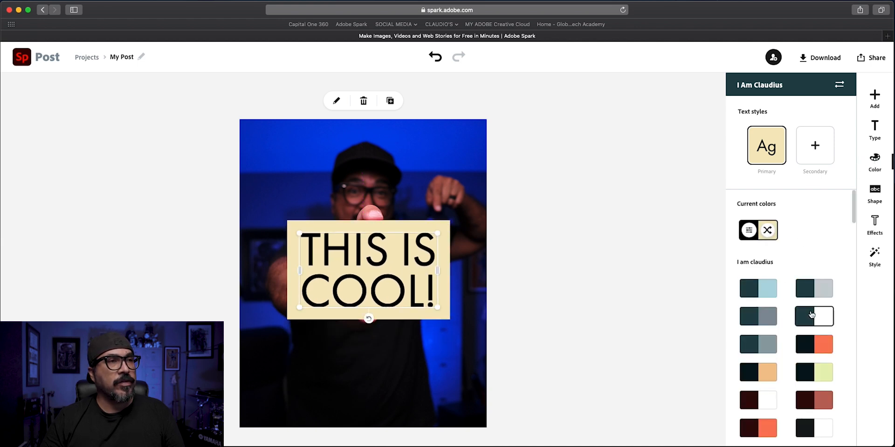
pyautogui.click(813, 316)
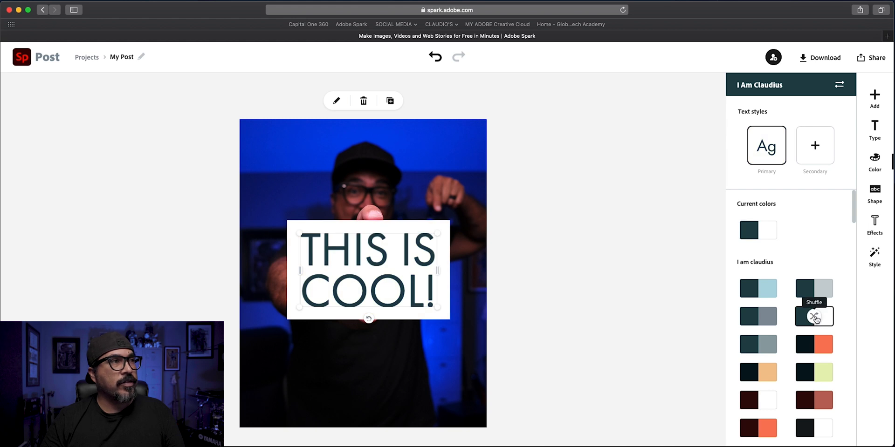
pyautogui.click(814, 317)
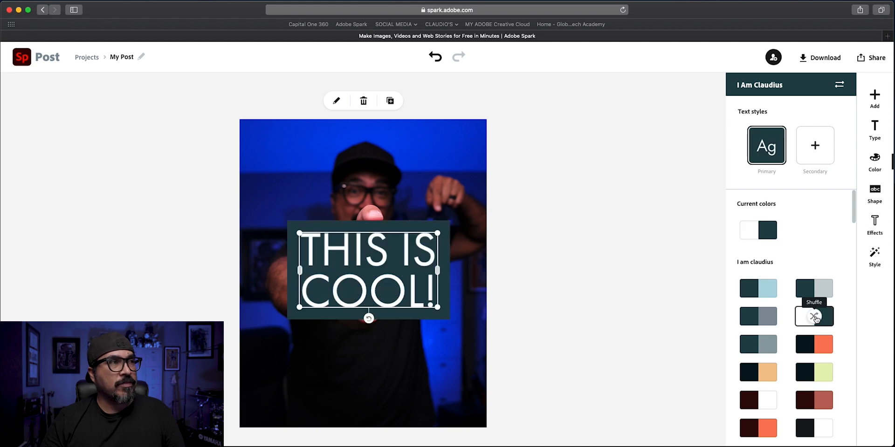
pyautogui.click(813, 317)
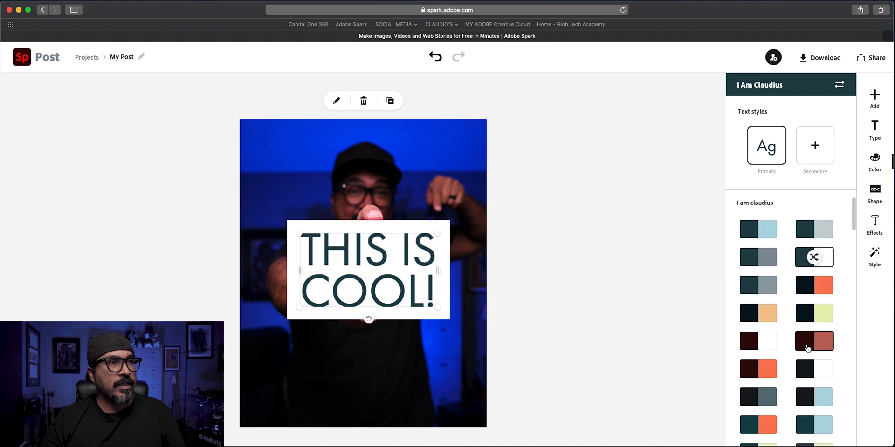
pyautogui.scroll(-3)
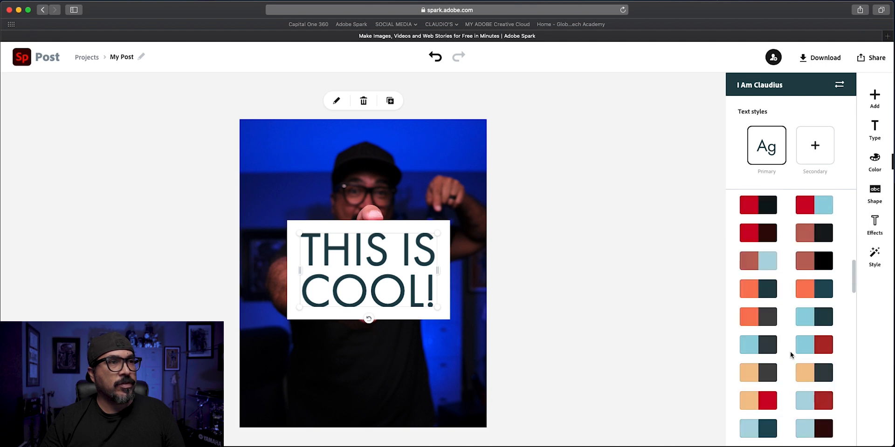
pyautogui.scroll(-3)
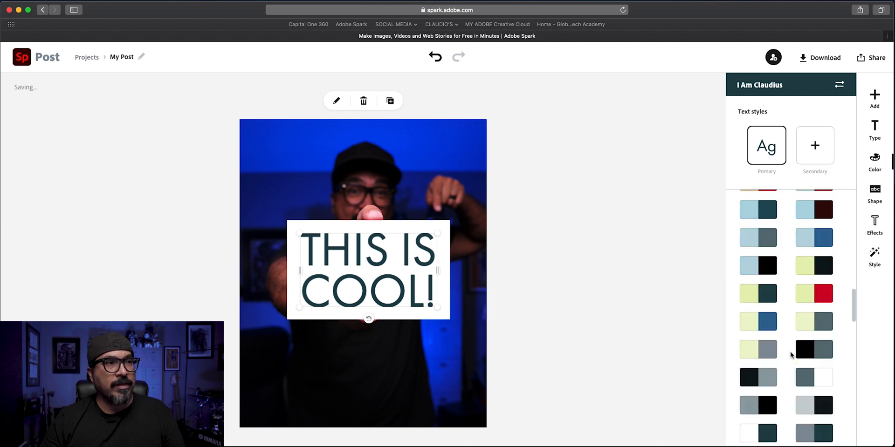
pyautogui.scroll(-3)
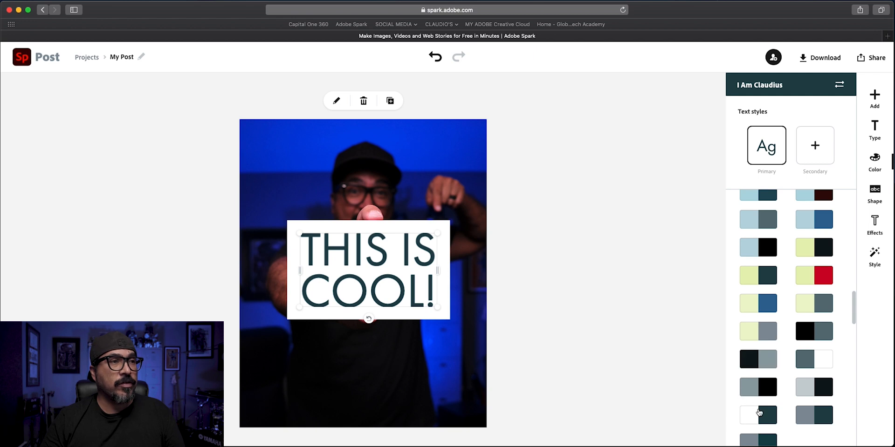
pyautogui.click(758, 414)
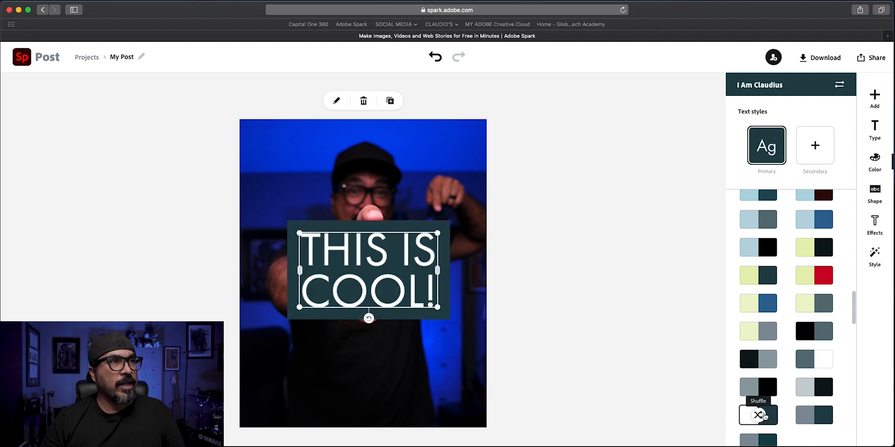
pyautogui.moveTo(858, 177)
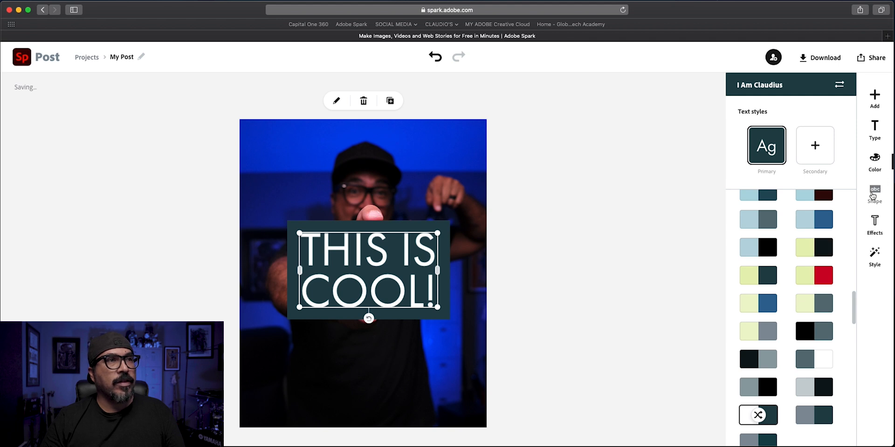
# Increase the block's padding with the Padding slider and tilt it slightly
pyautogui.click(874, 193)
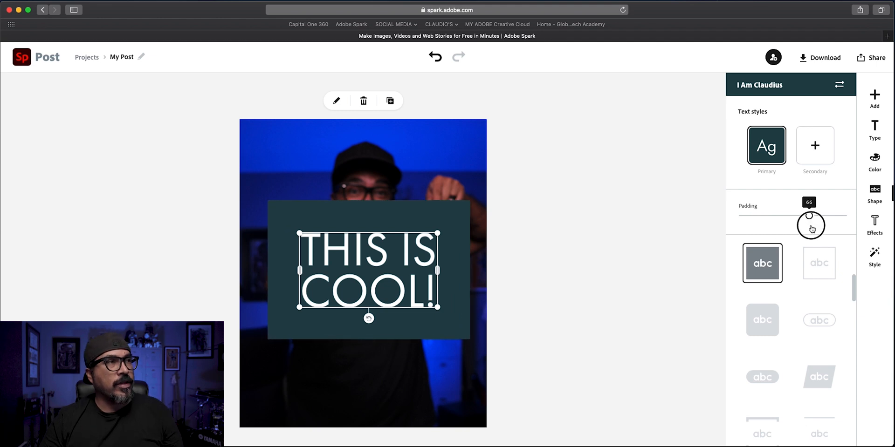
pyautogui.moveTo(808, 216); pyautogui.dragTo(821, 216)
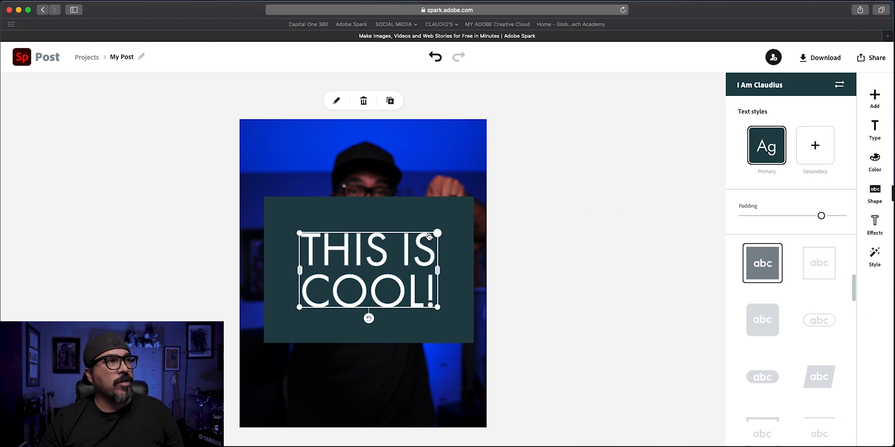
pyautogui.moveTo(437, 234); pyautogui.dragTo(415, 257)
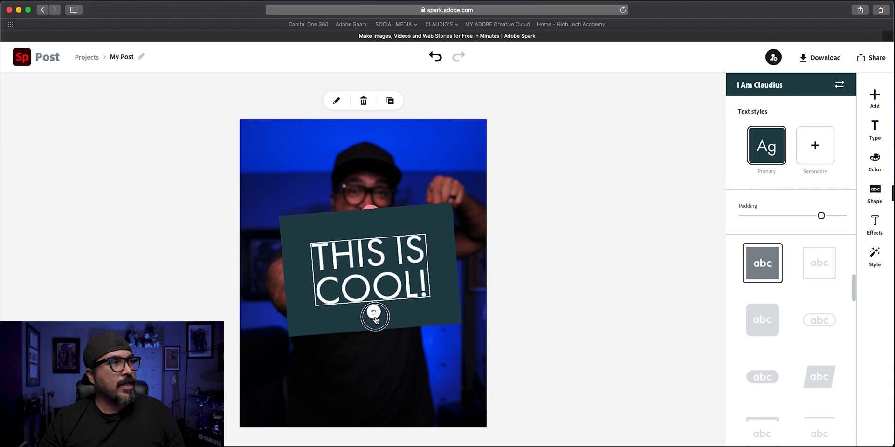
# Select the text and show its font settings: Futura PT, centred, size 173.2
pyautogui.click(374, 268)
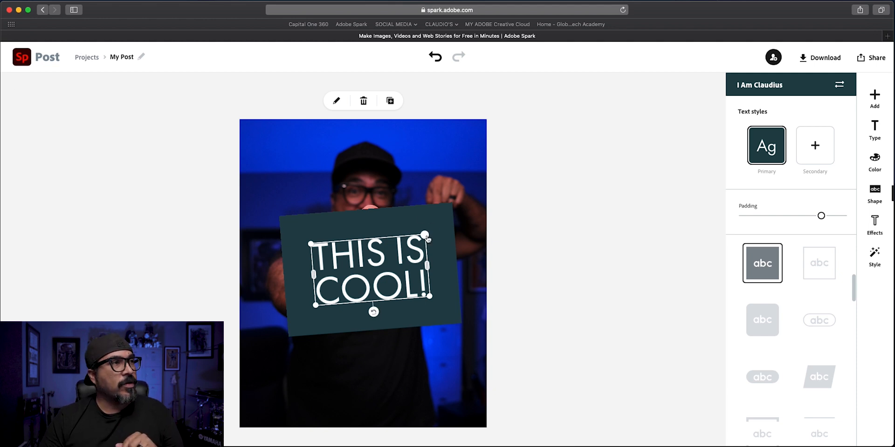
pyautogui.click(874, 129)
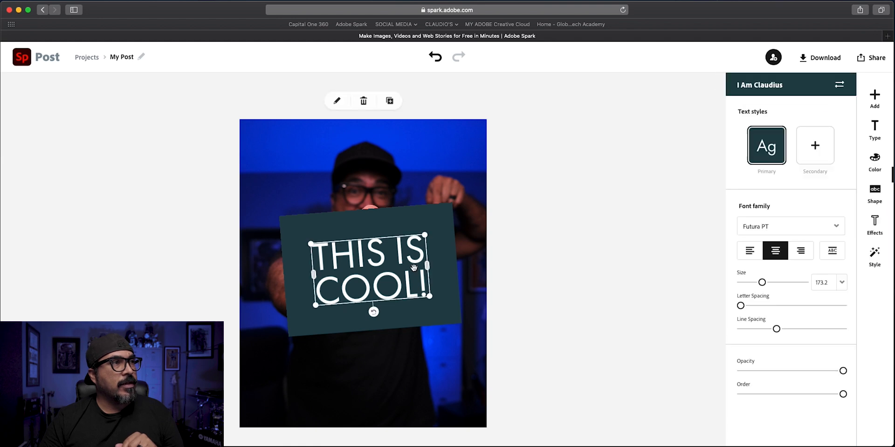
pyautogui.moveTo(850, 419)
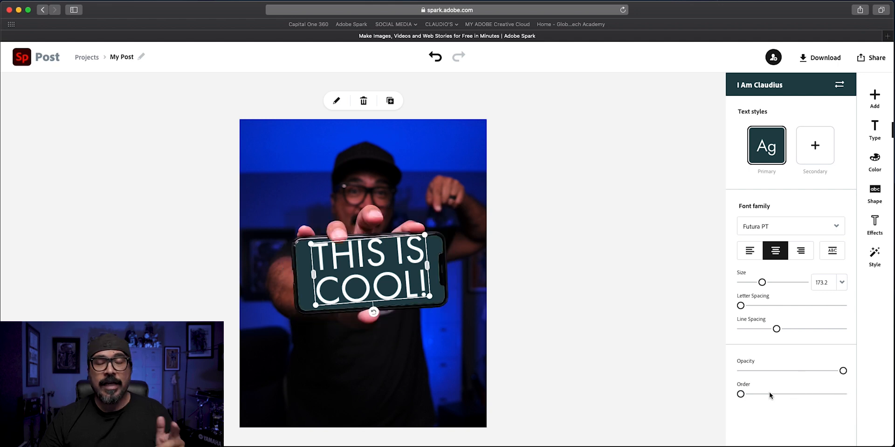
pyautogui.moveTo(770, 378)
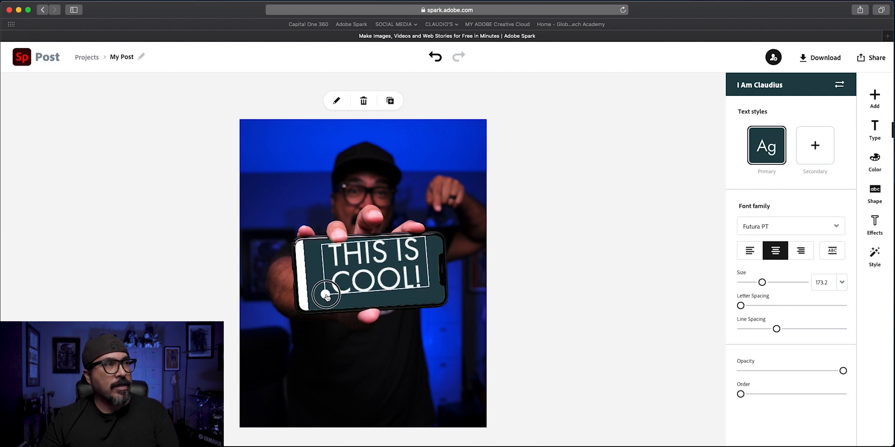
# Shrink the text to size 138.7 and widen its letter spacing
pyautogui.moveTo(326, 295); pyautogui.dragTo(379, 301)
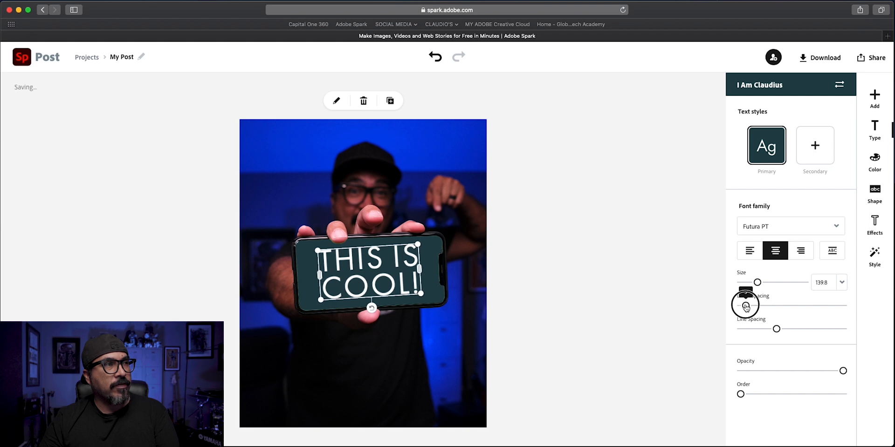
pyautogui.moveTo(745, 305); pyautogui.dragTo(757, 304)
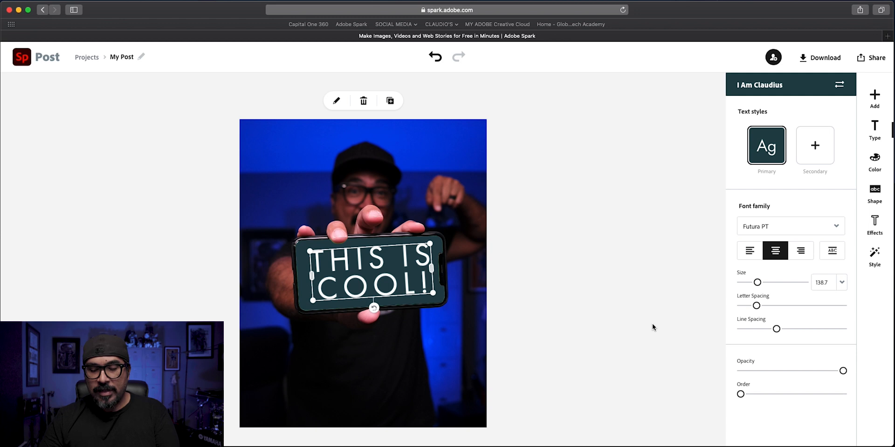
pyautogui.moveTo(646, 320)
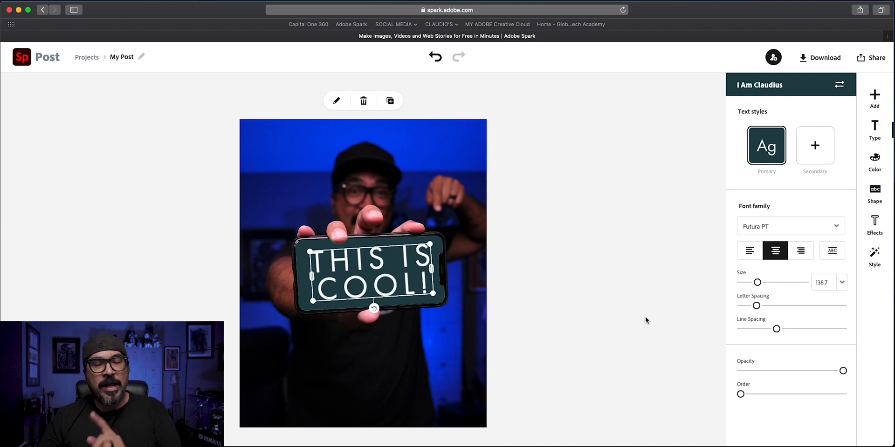
# Rename the project, typing 'ANIMA' as the start of the new name
pyautogui.click(874, 130)
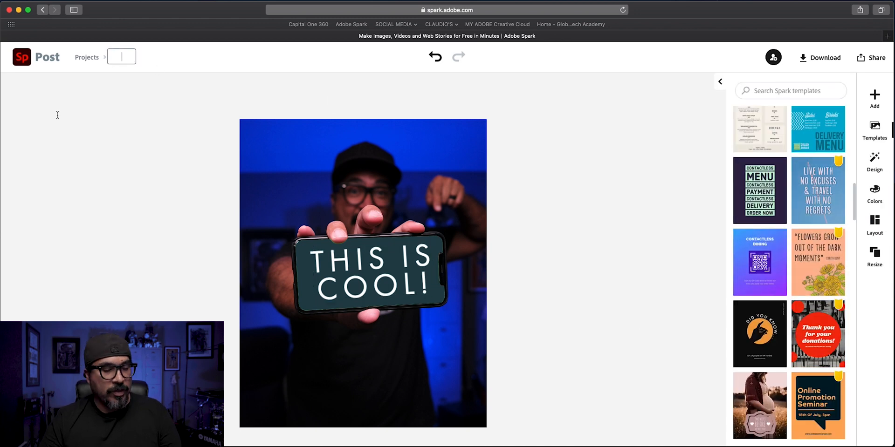
pyautogui.write('ANIMA')
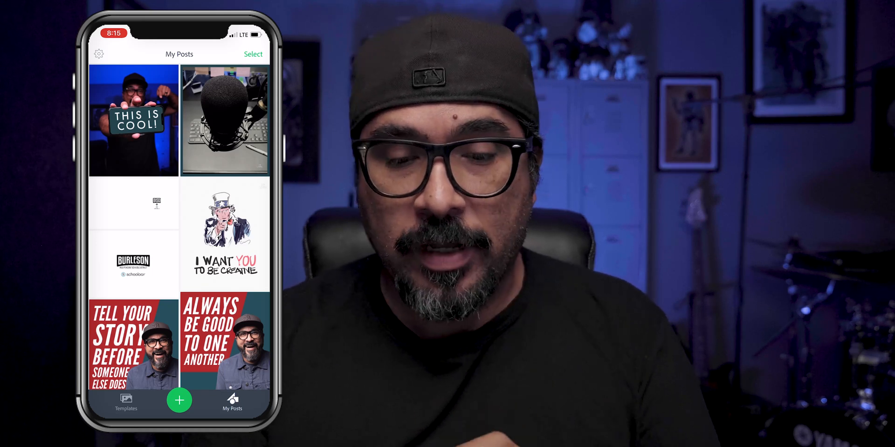
# Open the THIS IS COOL! post from My Posts in the iPhone app
pyautogui.click(133, 120)
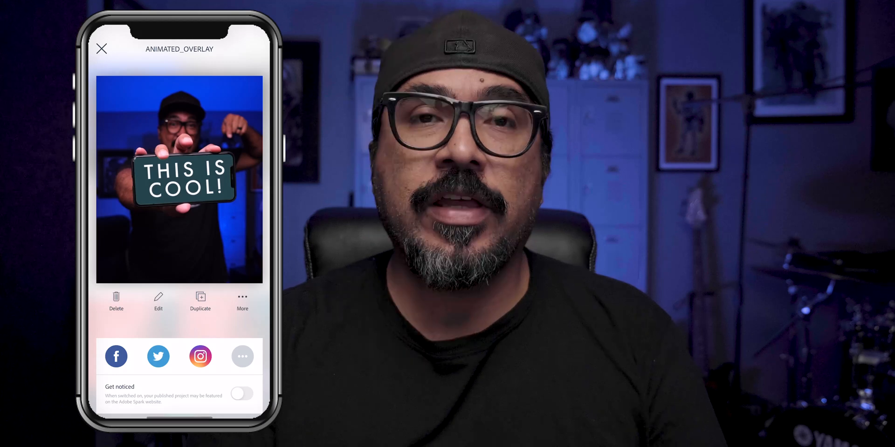